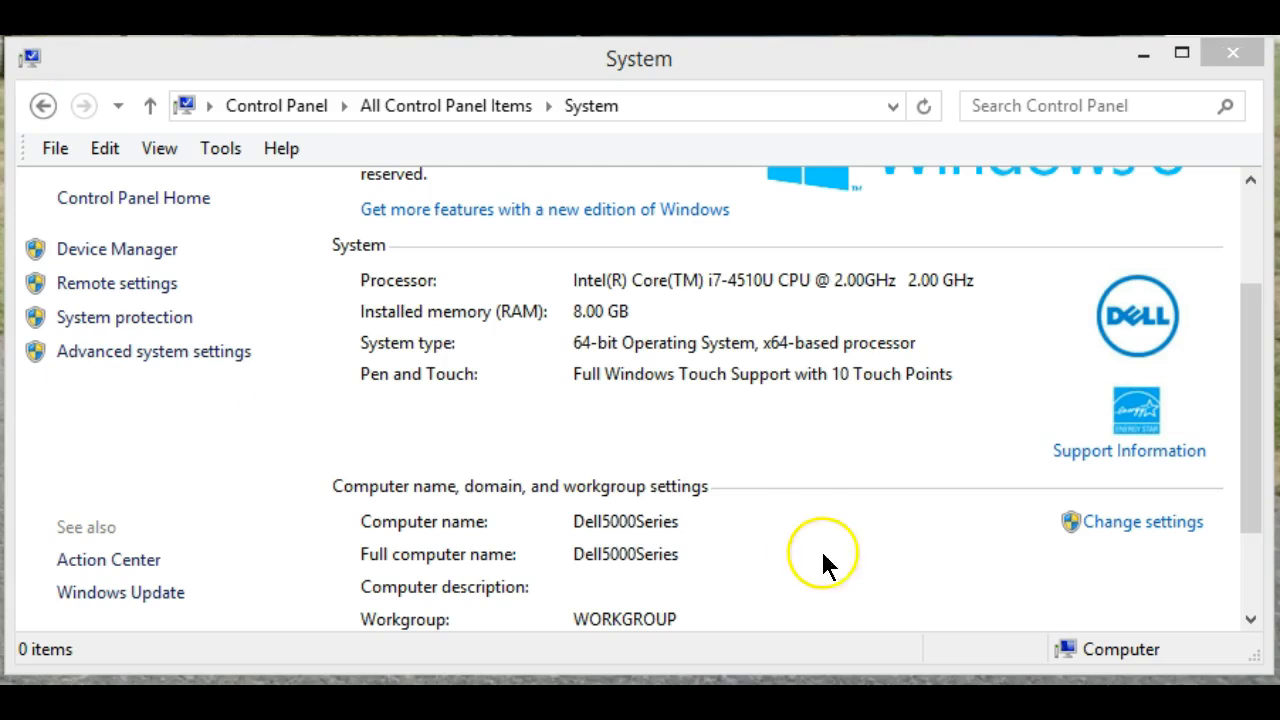
{"action": "mouse_move", "coordinate": [593, 325]}
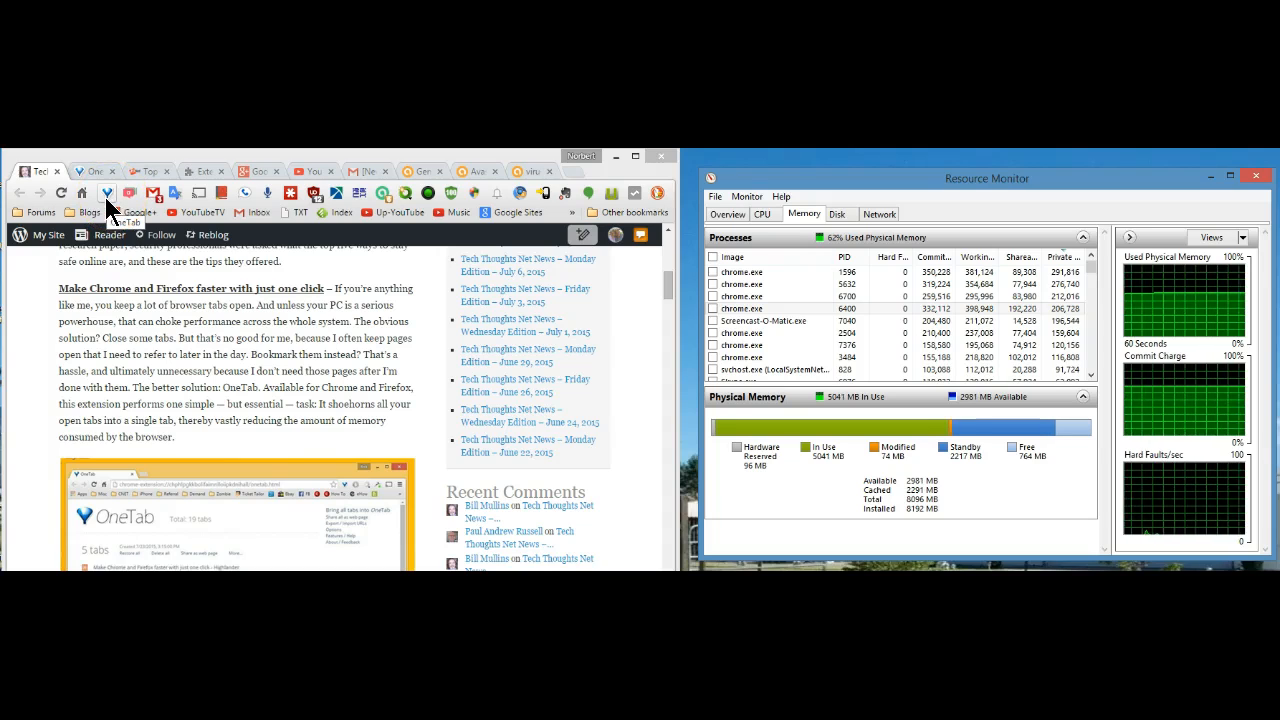
Step: Send all ten open tabs to OneTab, freeing memory to 4,067 MB available
{"action": "left_click", "coordinate": [127, 194]}
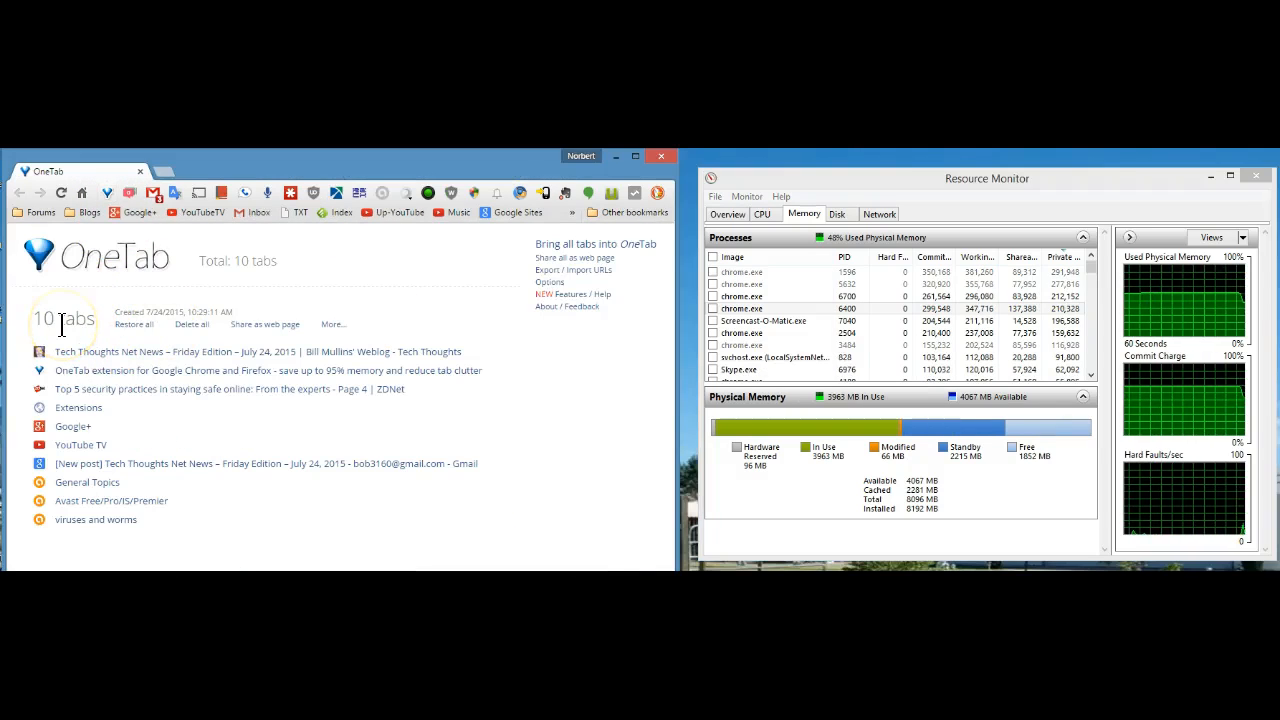
{"action": "mouse_move", "coordinate": [105, 245]}
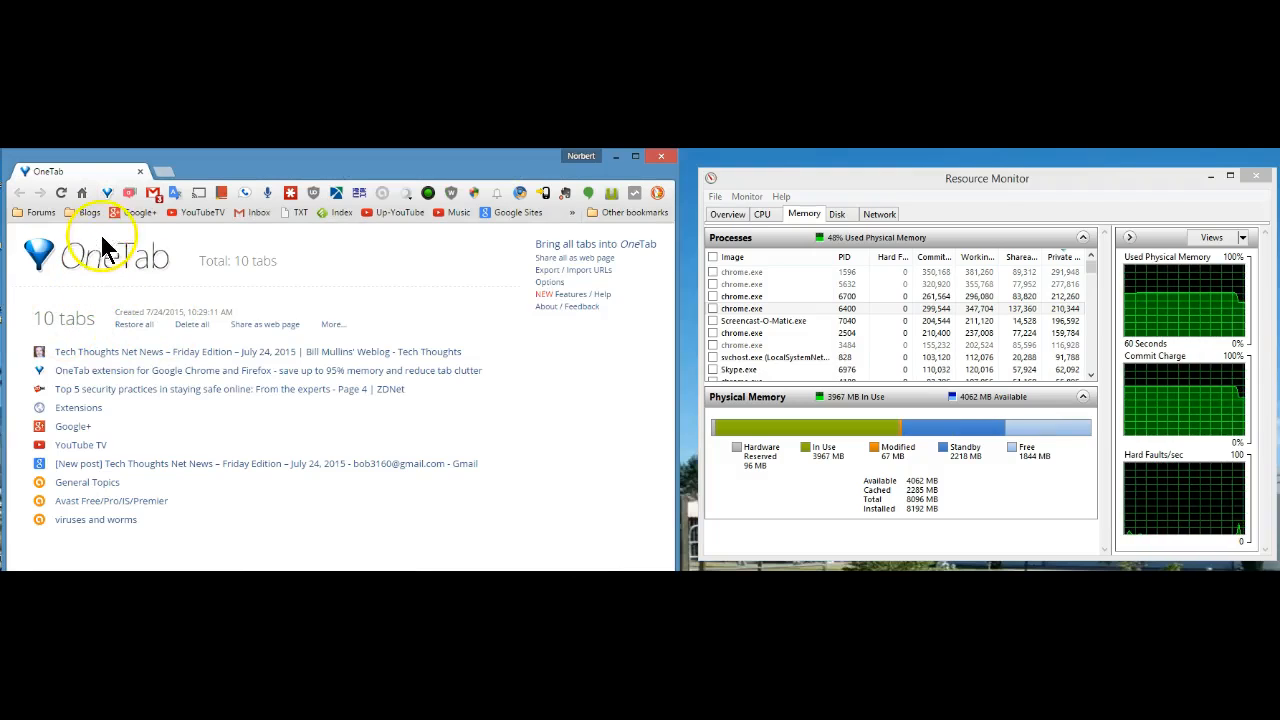
{"action": "mouse_move", "coordinate": [90, 180]}
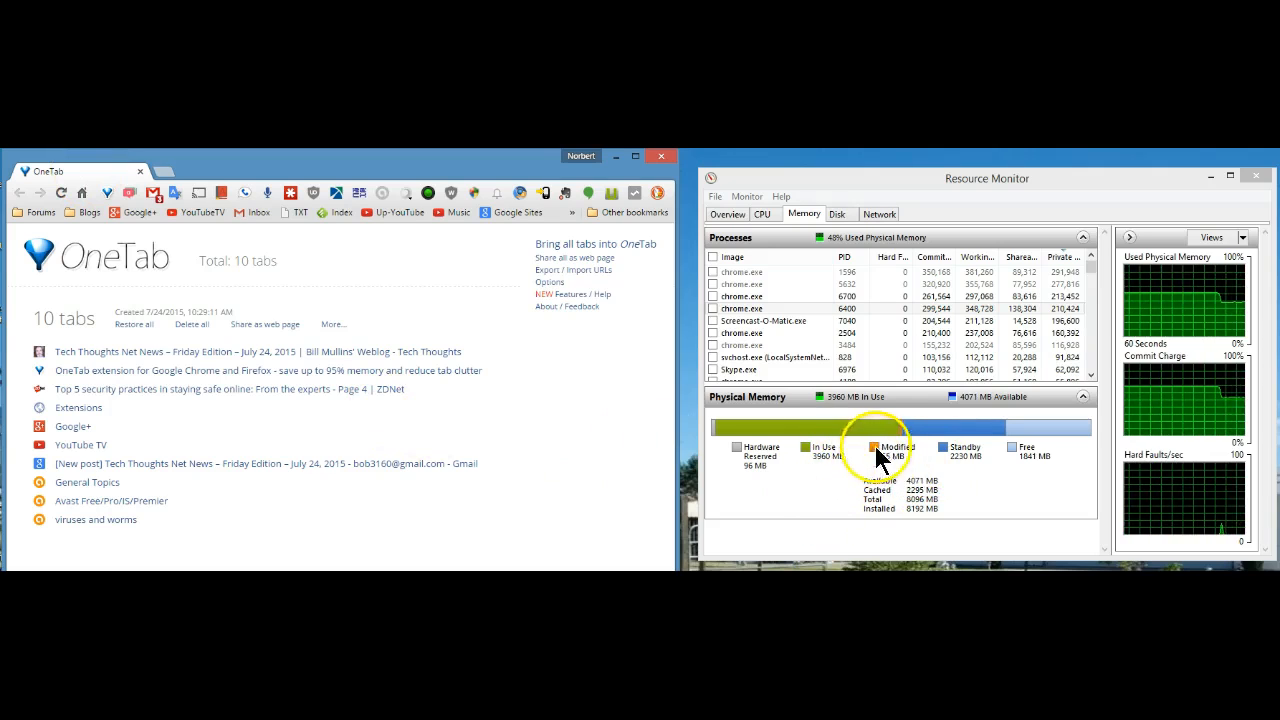
{"action": "mouse_move", "coordinate": [845, 440]}
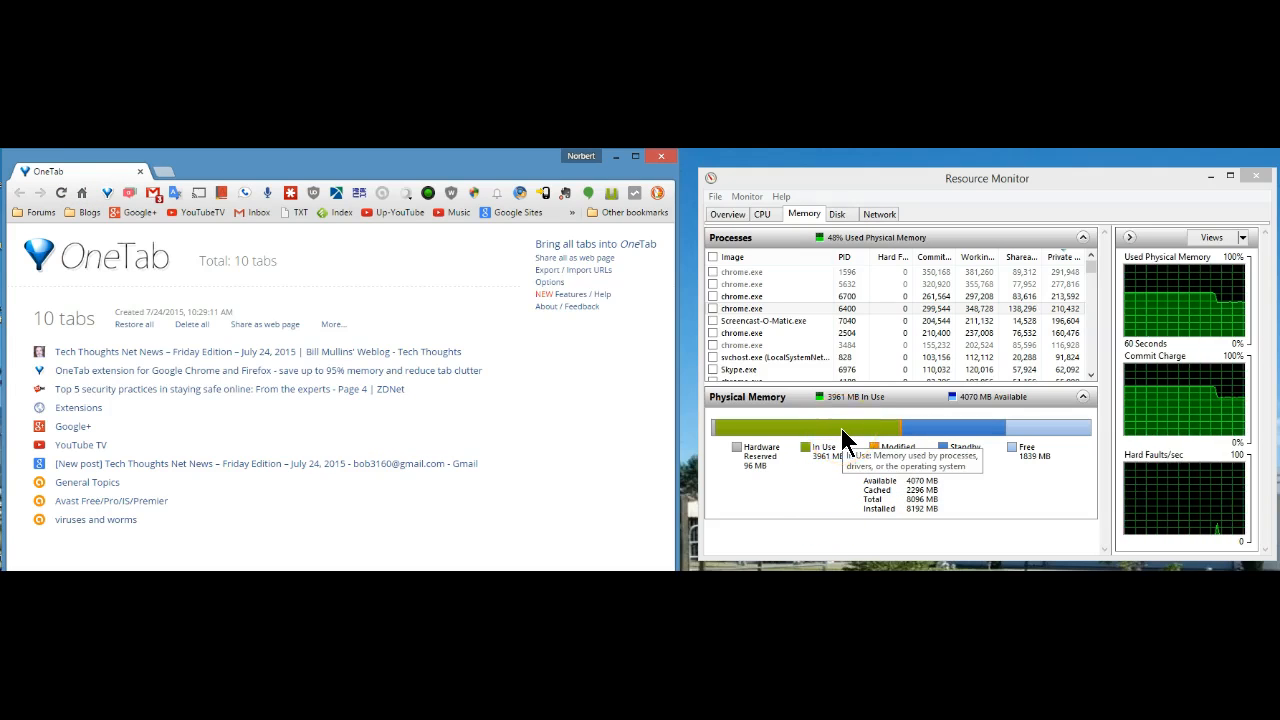
{"action": "mouse_move", "coordinate": [415, 545]}
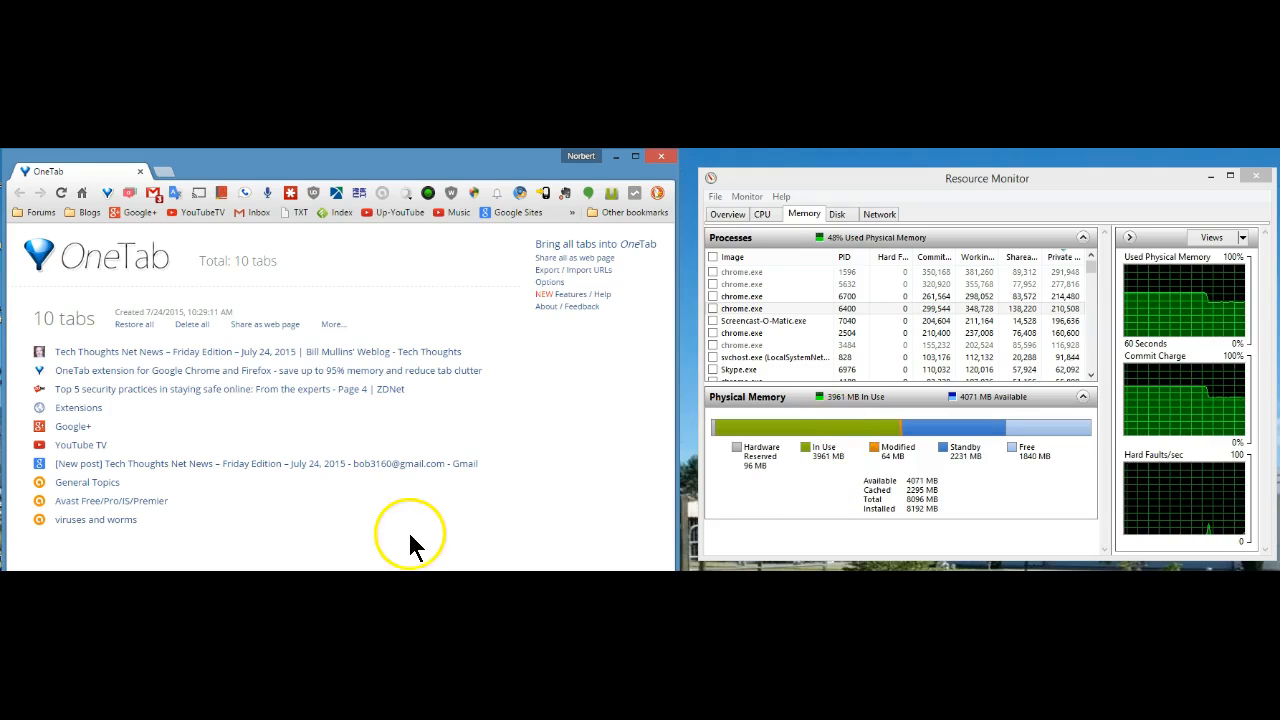
{"action": "mouse_move", "coordinate": [128, 330]}
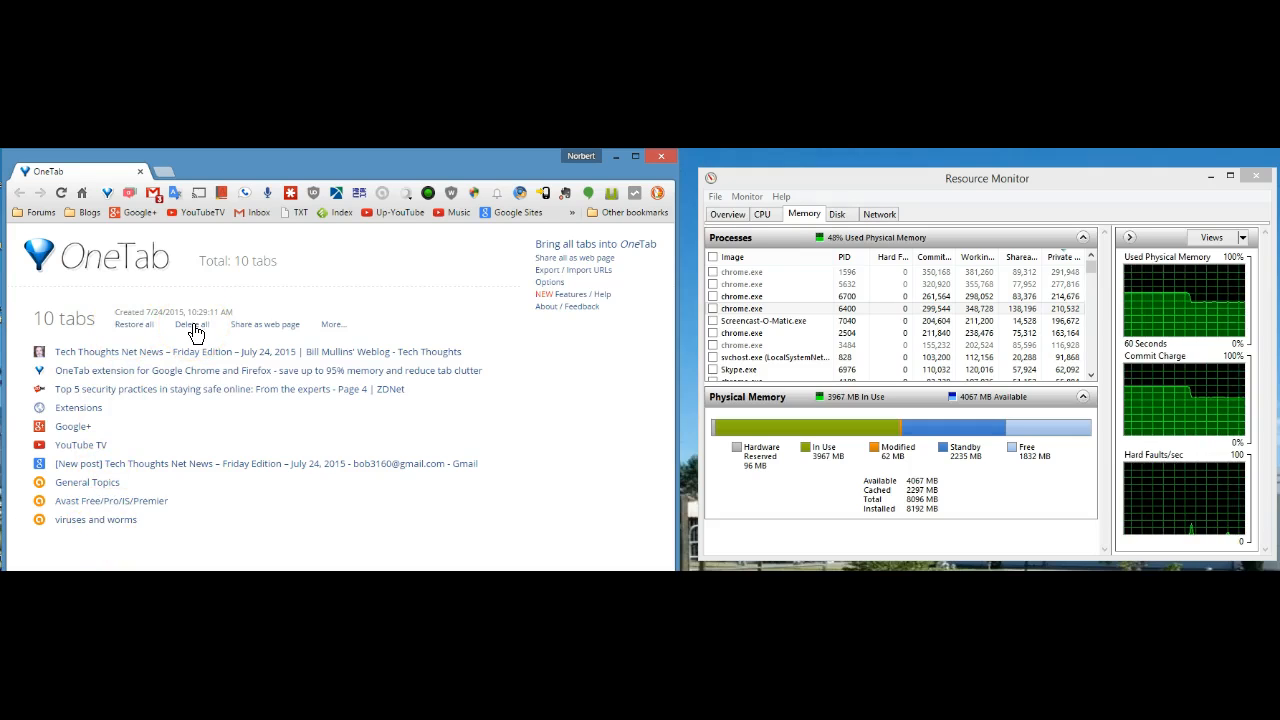
Step: Reveal the Name, Lock and Star options for the ten-tab group
{"action": "left_click", "coordinate": [333, 323]}
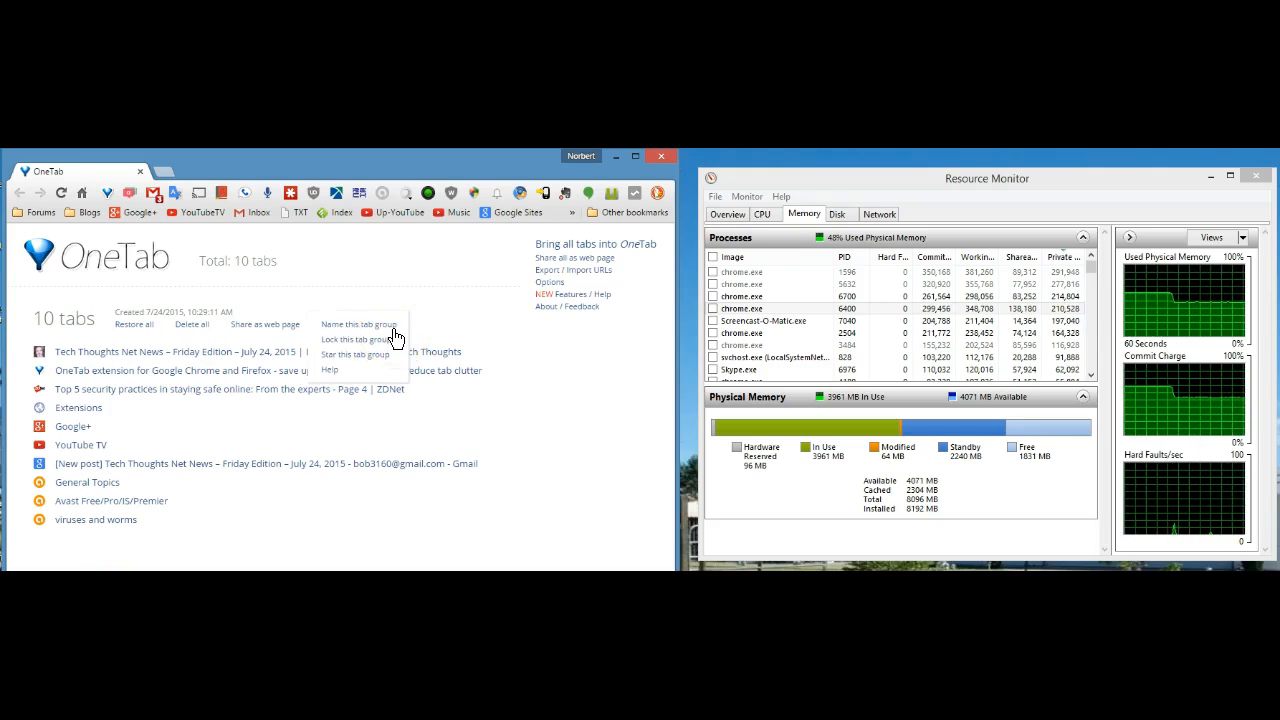
{"action": "mouse_move", "coordinate": [355, 348]}
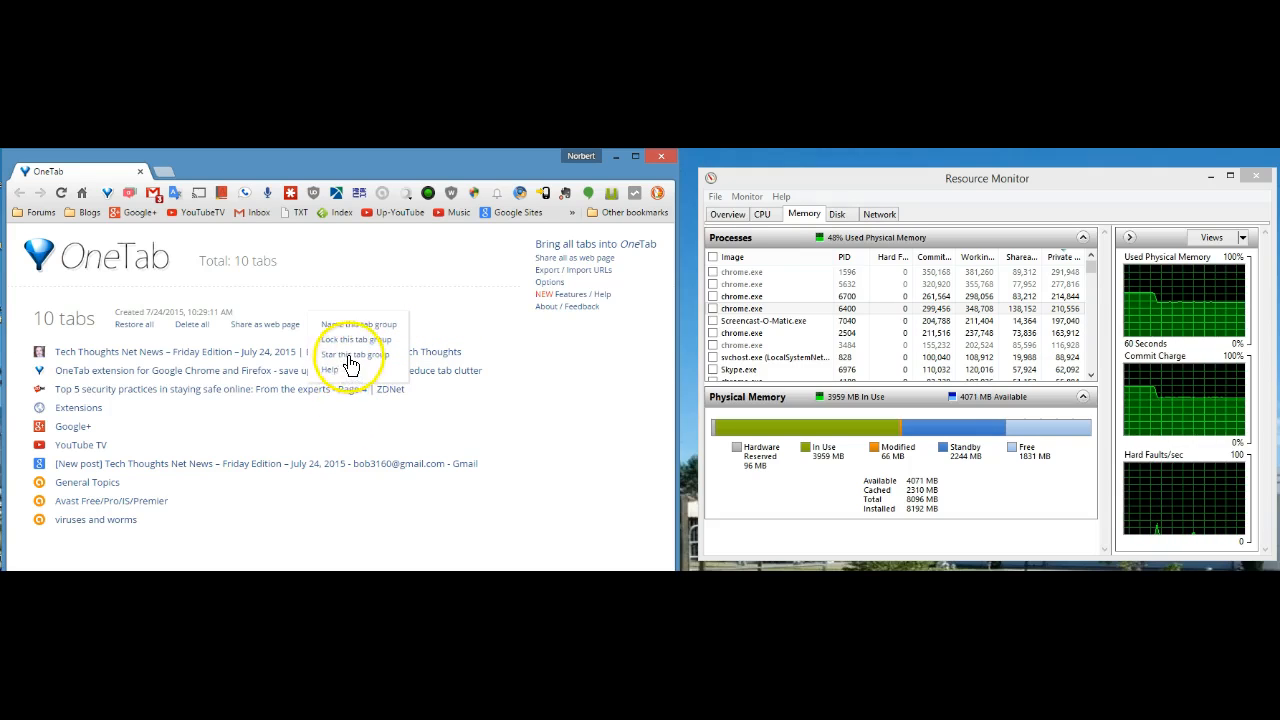
{"action": "mouse_move", "coordinate": [250, 565]}
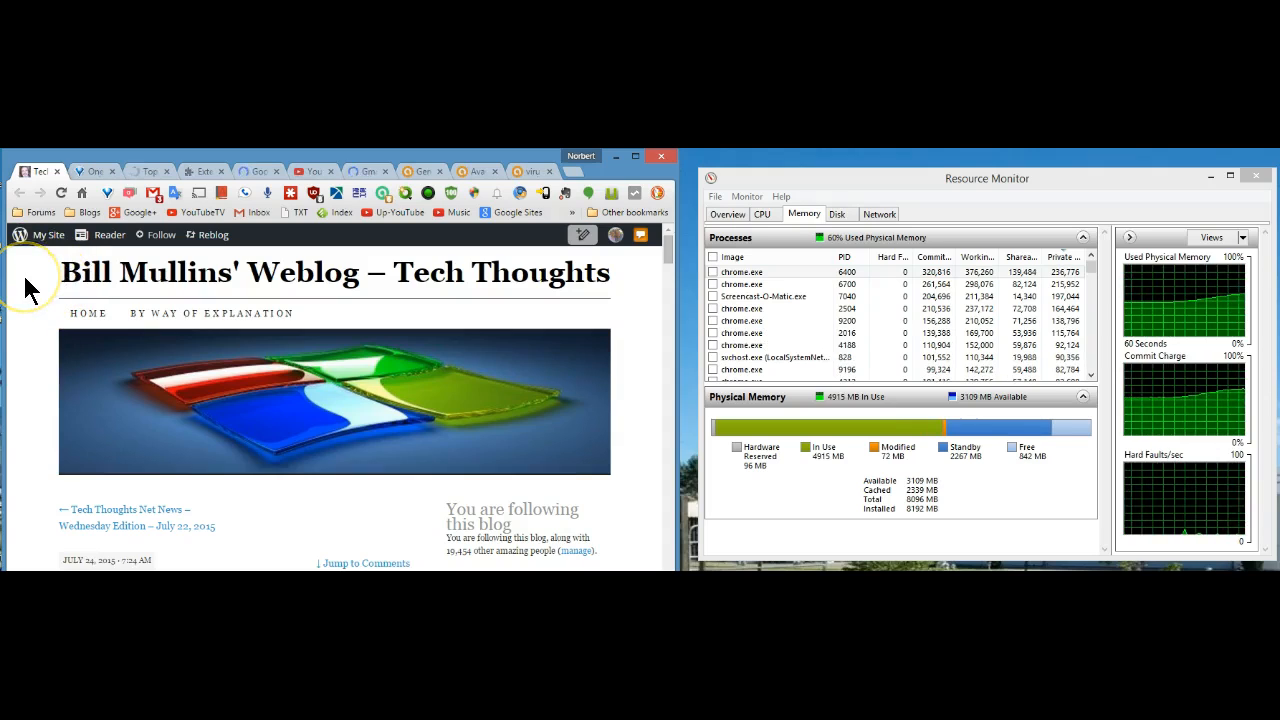
{"action": "mouse_move", "coordinate": [325, 280]}
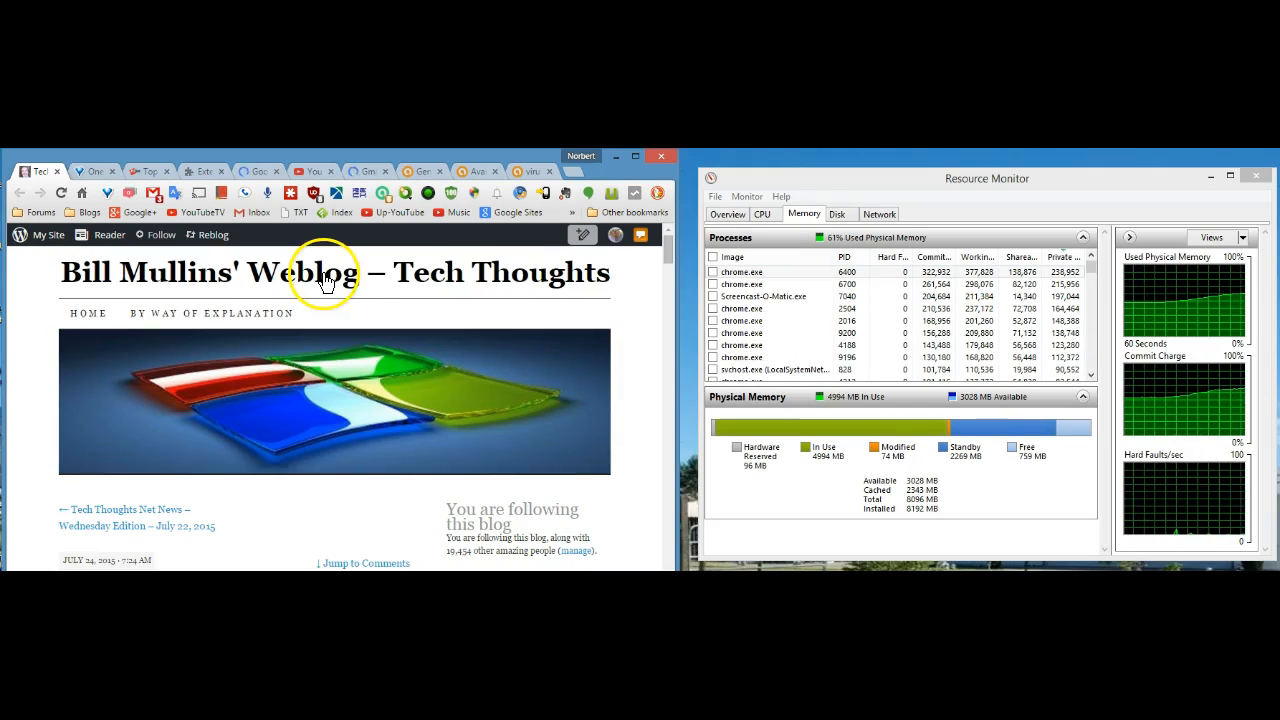
{"action": "mouse_move", "coordinate": [640, 305]}
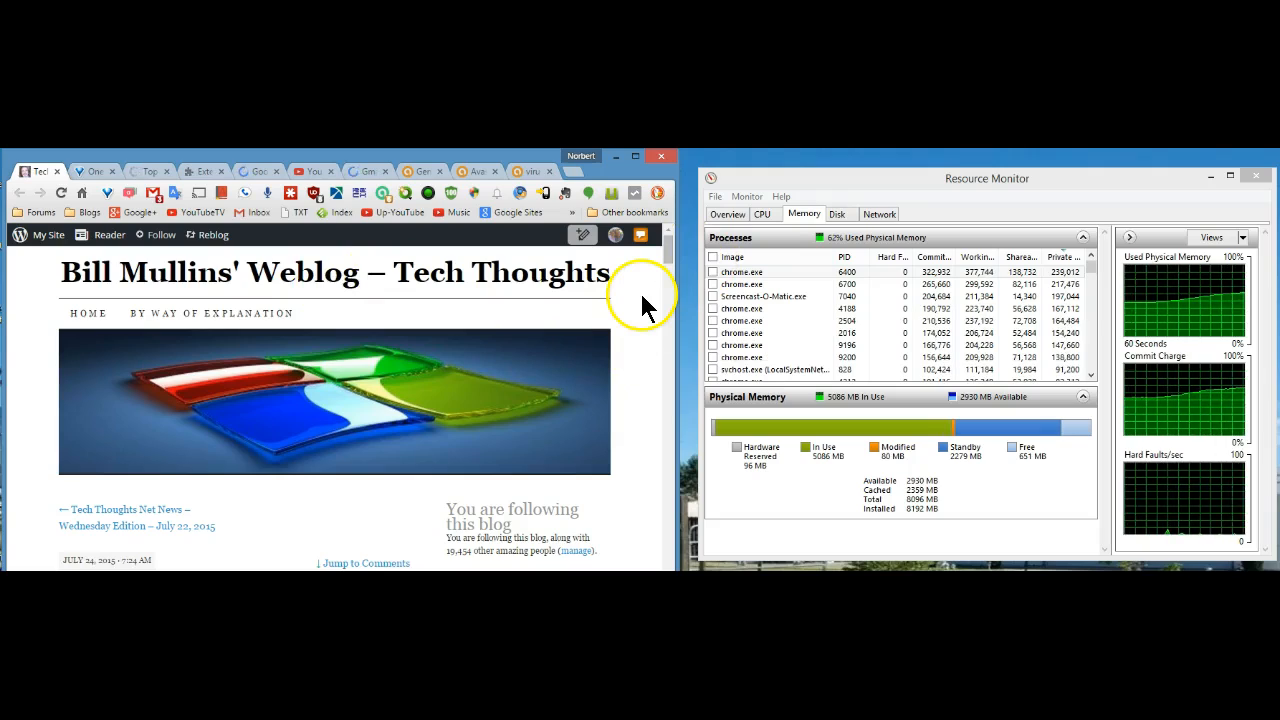